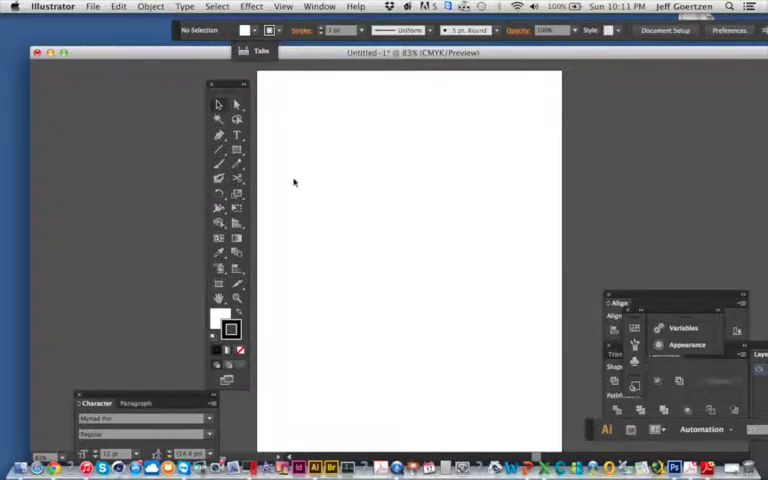
Draw a line graph and apply the Jan–Dec Homes and Apts data to it
click(218, 268)
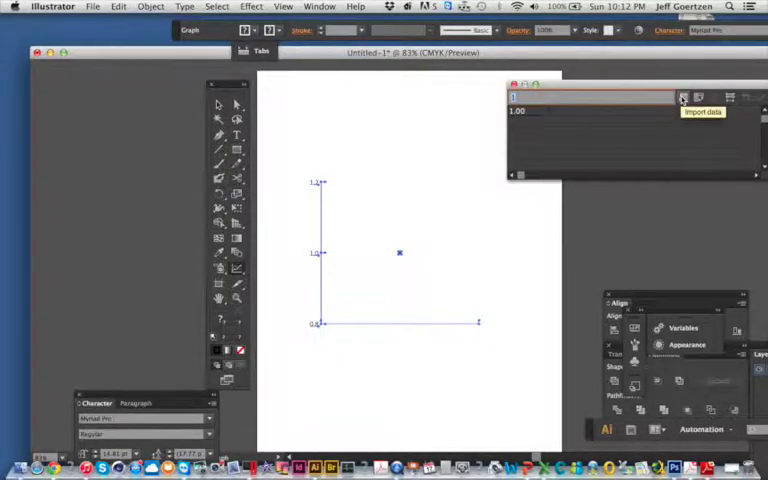
click(680, 96)
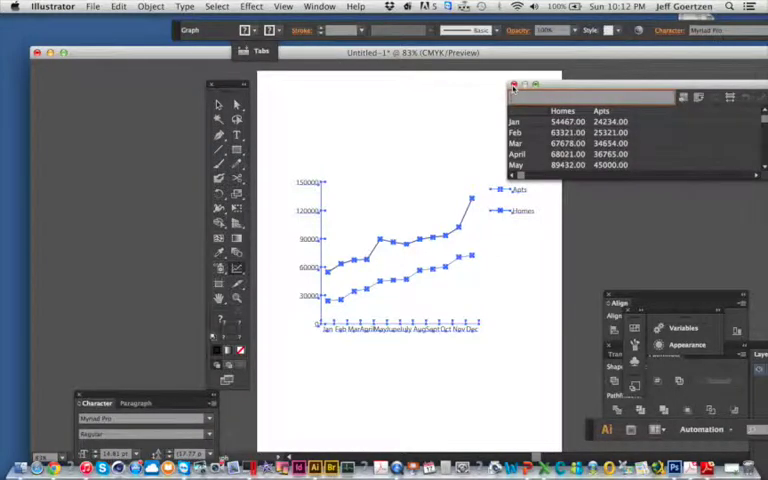
Finish entering the graph data before styling the two series
click(508, 88)
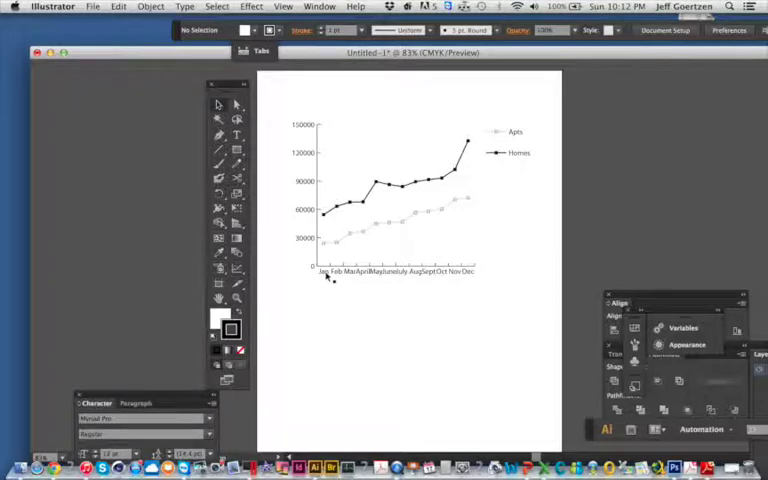
mouse_move(470, 280)
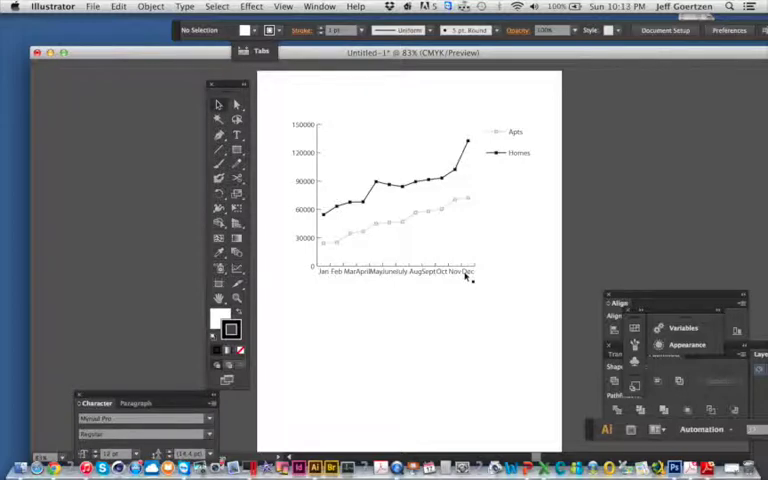
mouse_move(348, 252)
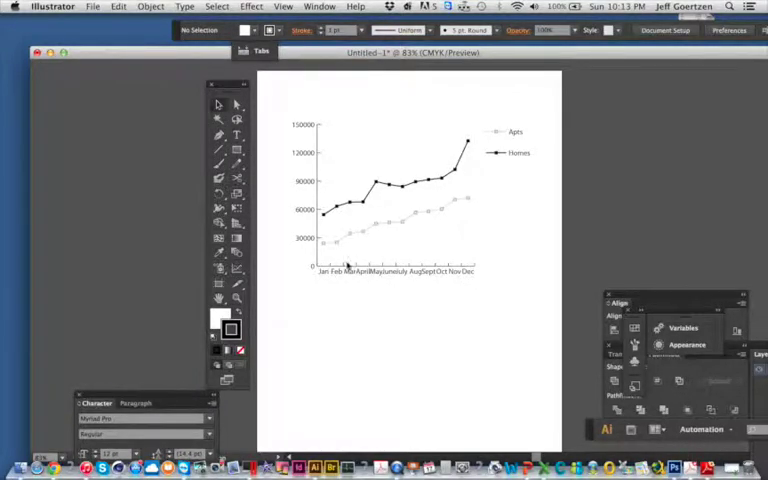
mouse_move(360, 284)
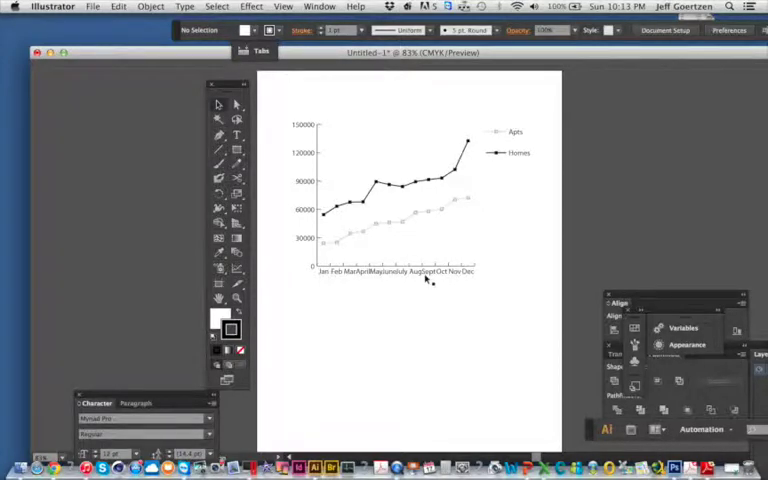
mouse_move(348, 260)
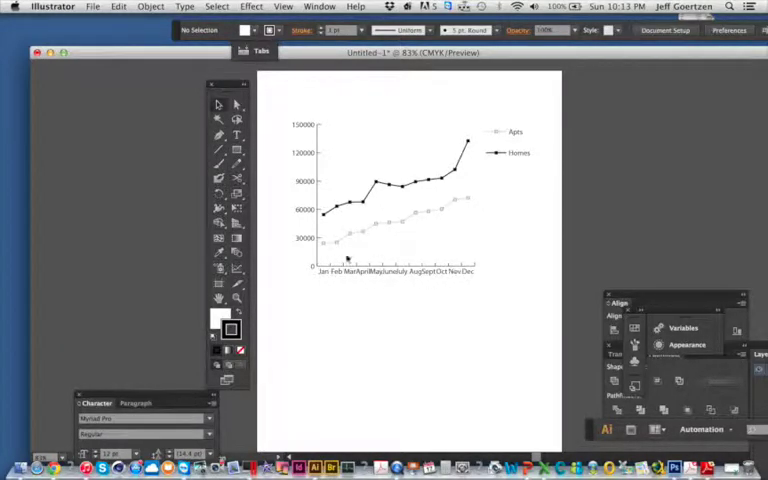
mouse_move(328, 250)
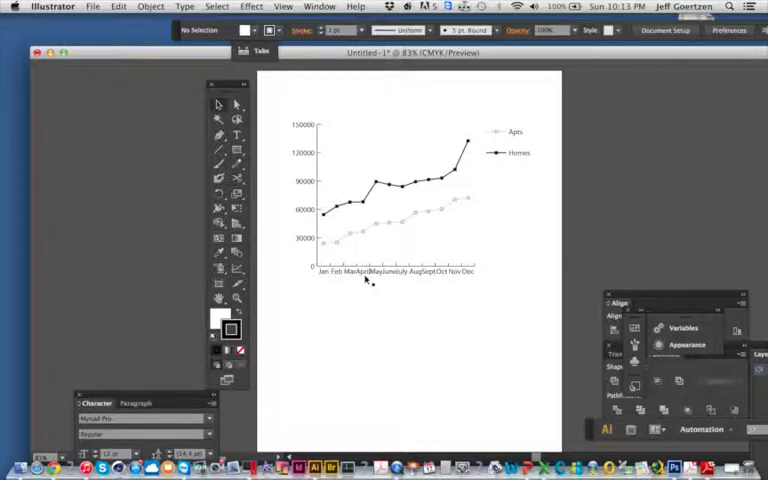
mouse_move(378, 272)
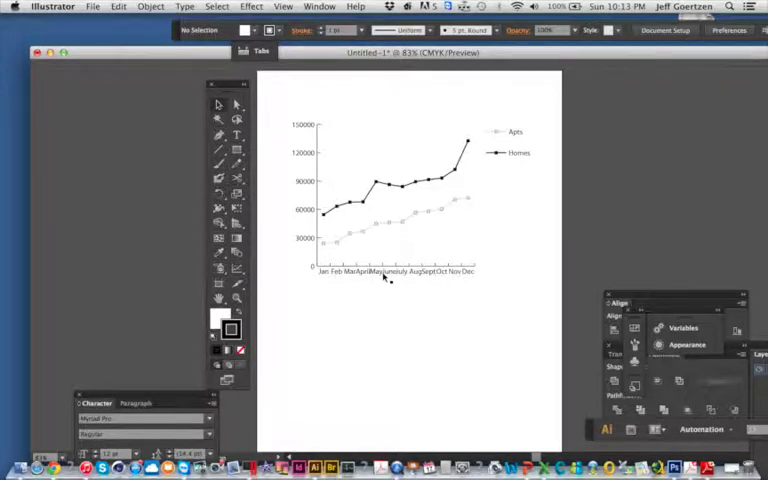
mouse_move(340, 304)
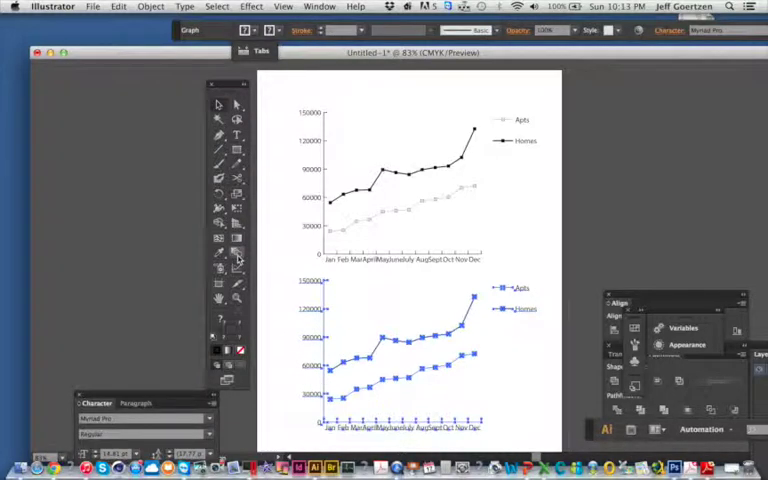
Convert the selected lower graph to an Area graph via Object > Graph > Type
click(236, 252)
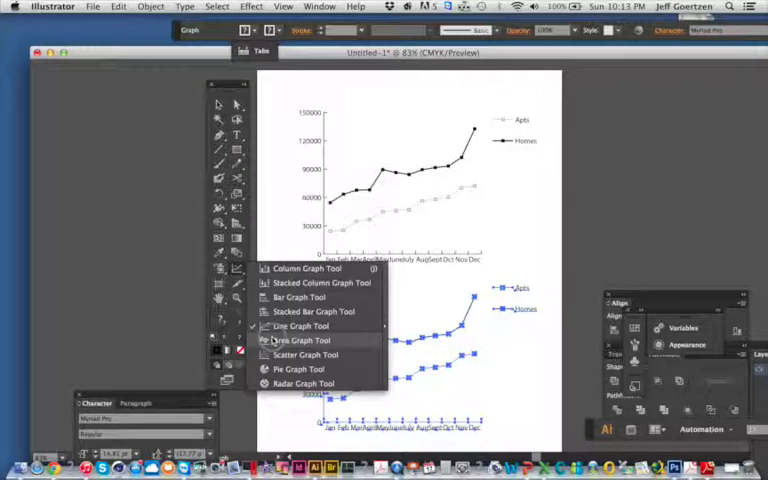
click(288, 340)
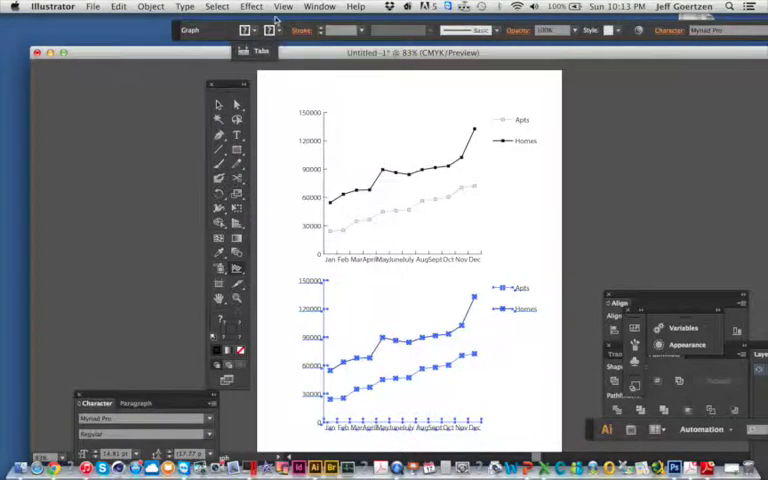
click(180, 6)
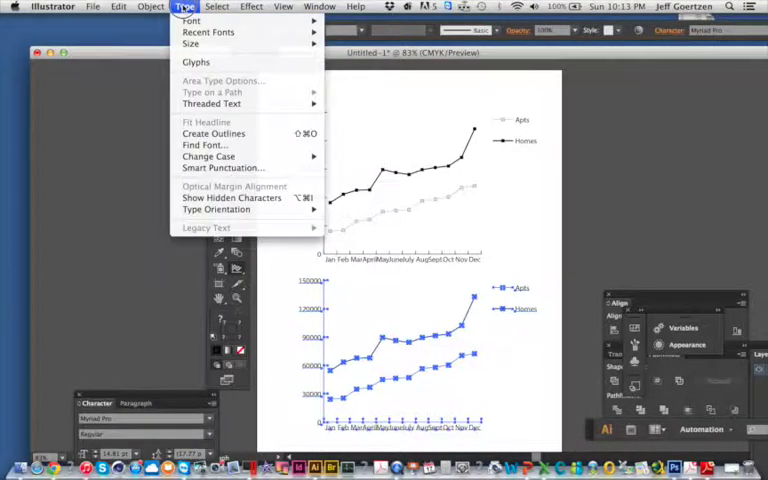
click(160, 8)
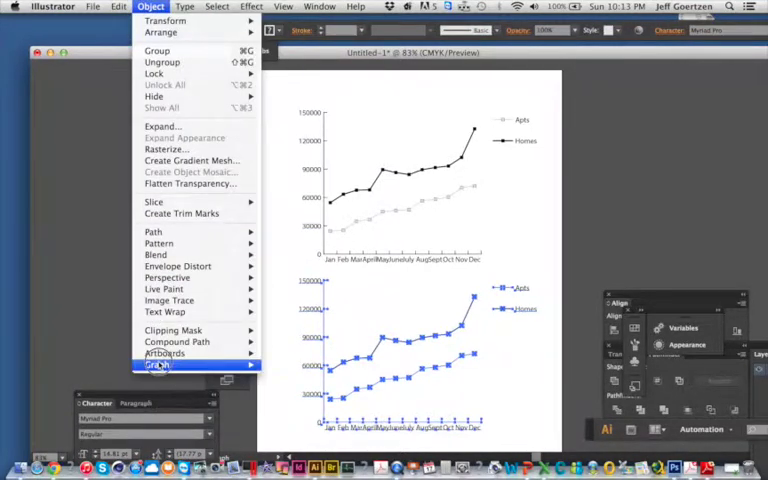
click(164, 364)
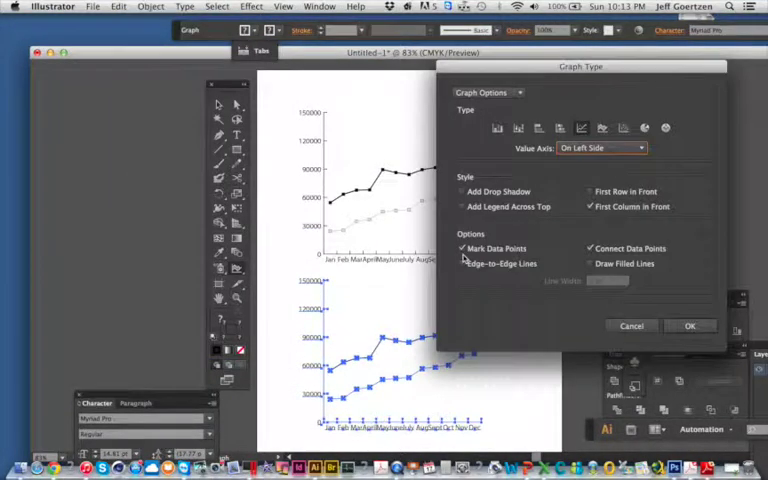
click(602, 128)
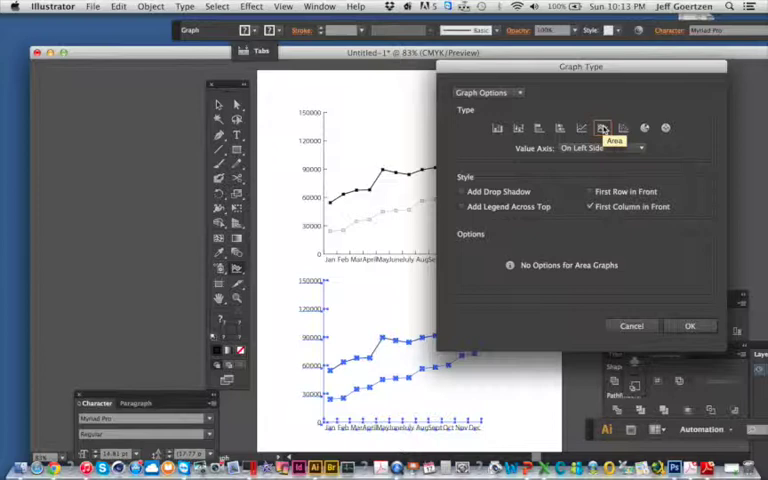
click(690, 326)
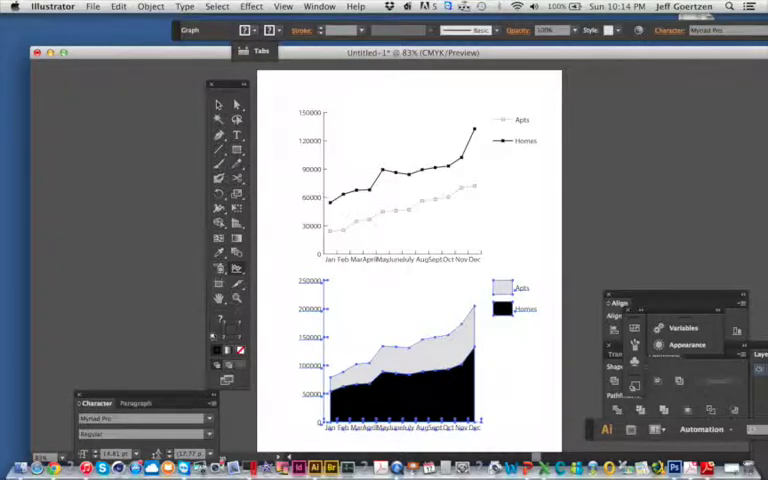
mouse_move(416, 388)
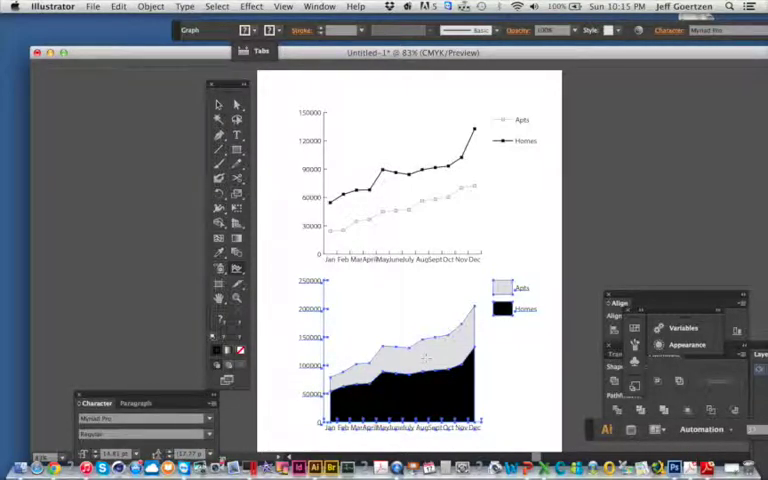
mouse_move(428, 378)
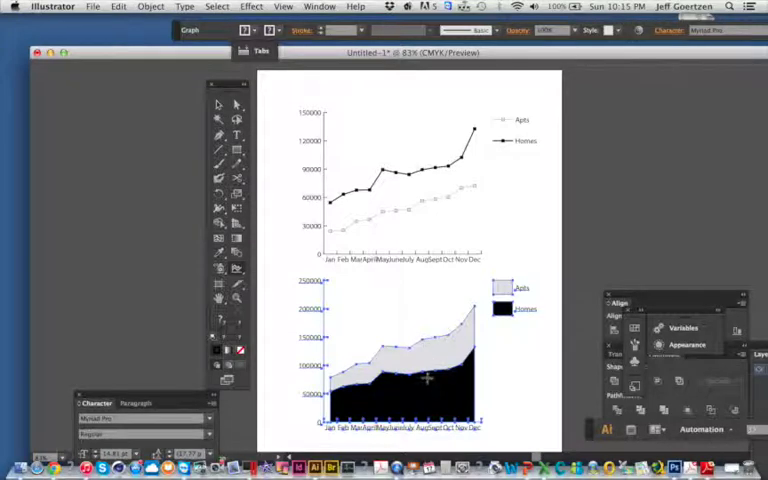